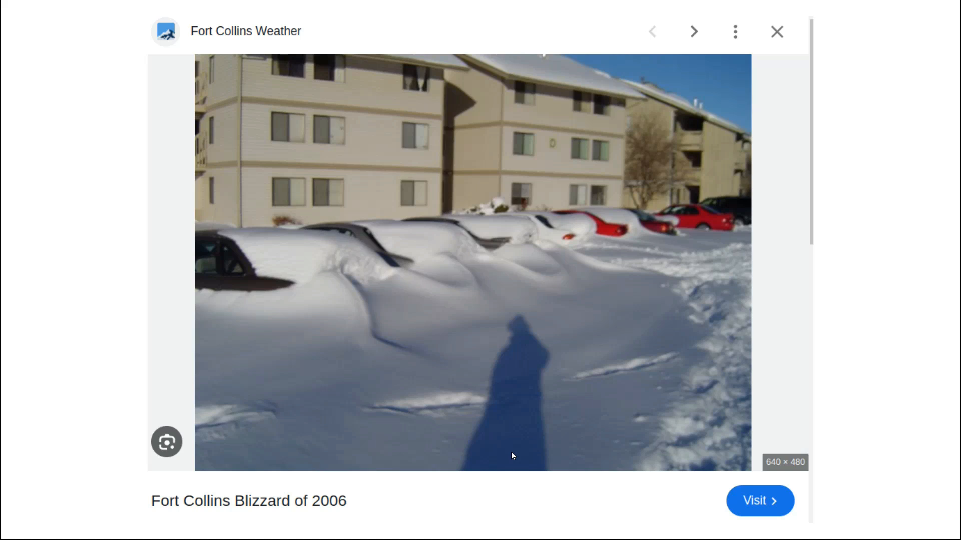
mouse_move(3, 450)
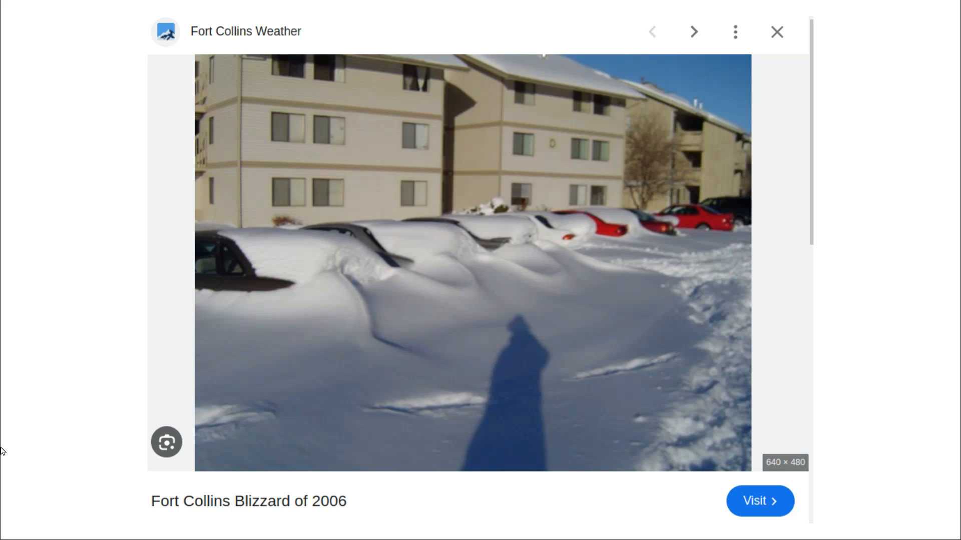
Close the Fort Collins blizzard photo to reveal the Visitech.ai graphing page.
click(693, 31)
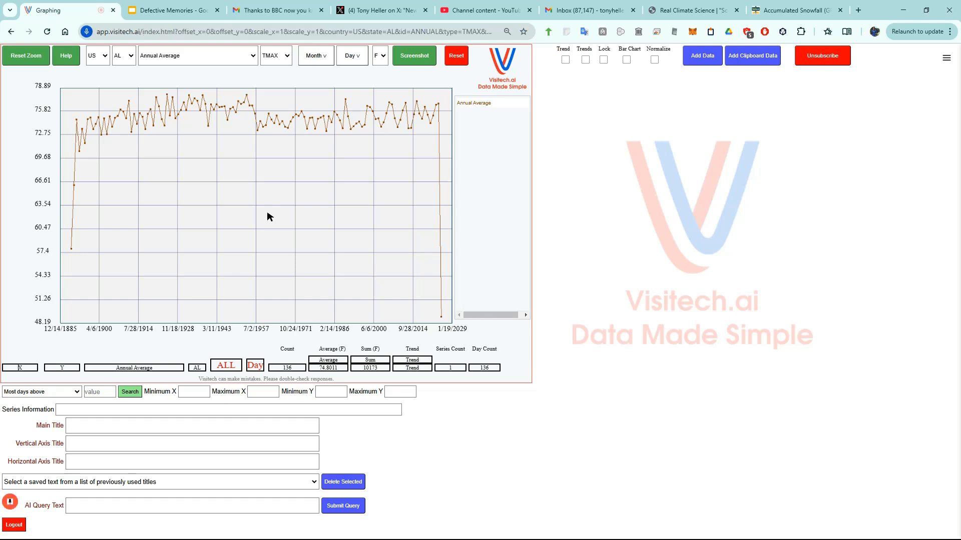
Query 'Virginia temperatures' to plot daily maximum temperatures for 19 Virginia stations.
text(Virginia)
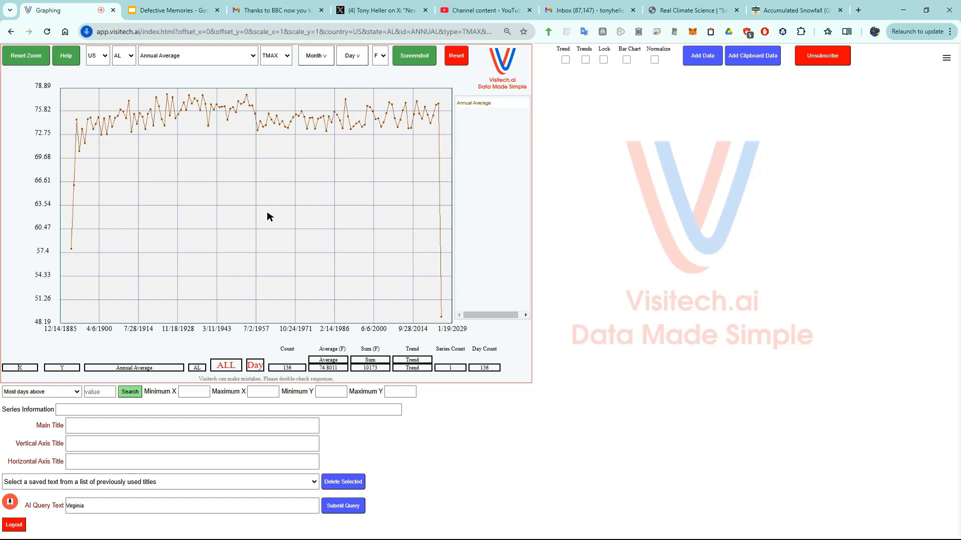
text(temperatures)
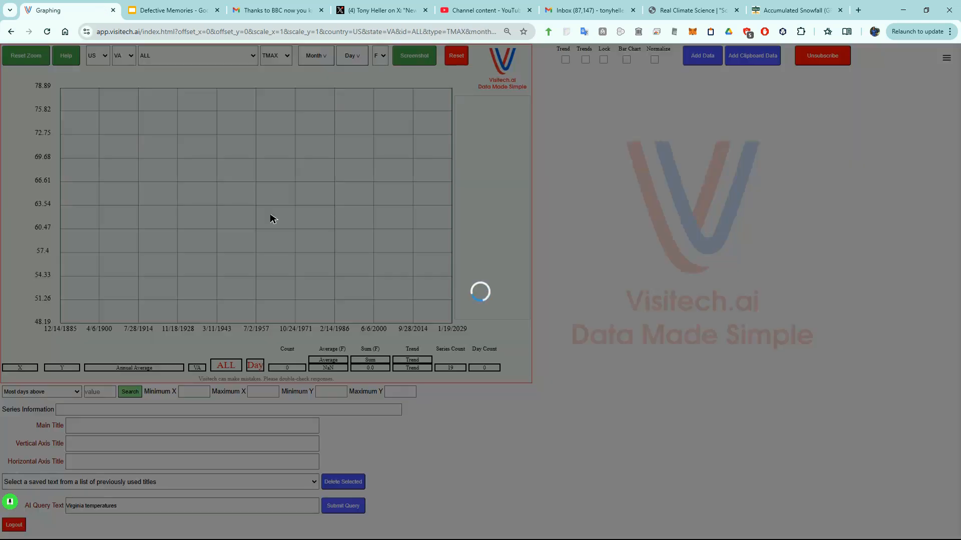
click(342, 505)
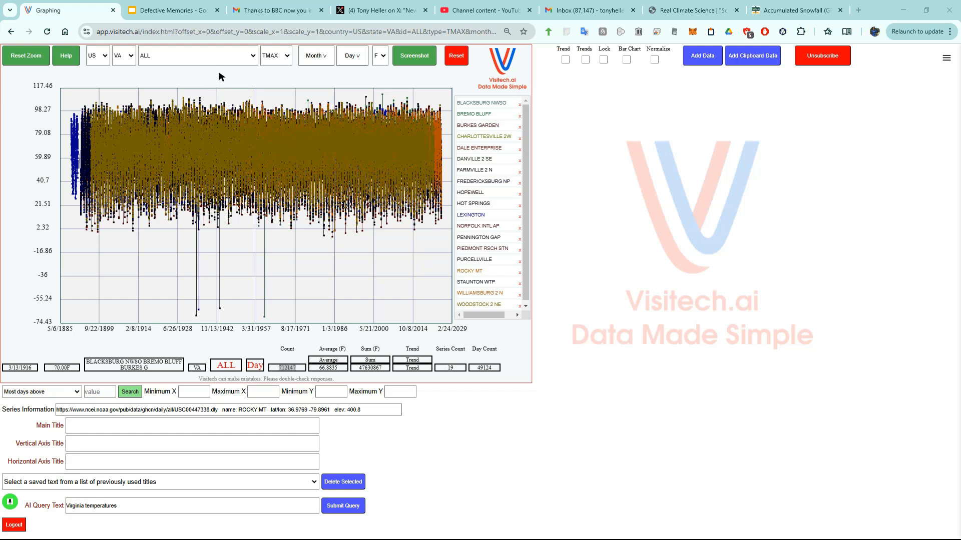
mouse_move(221, 73)
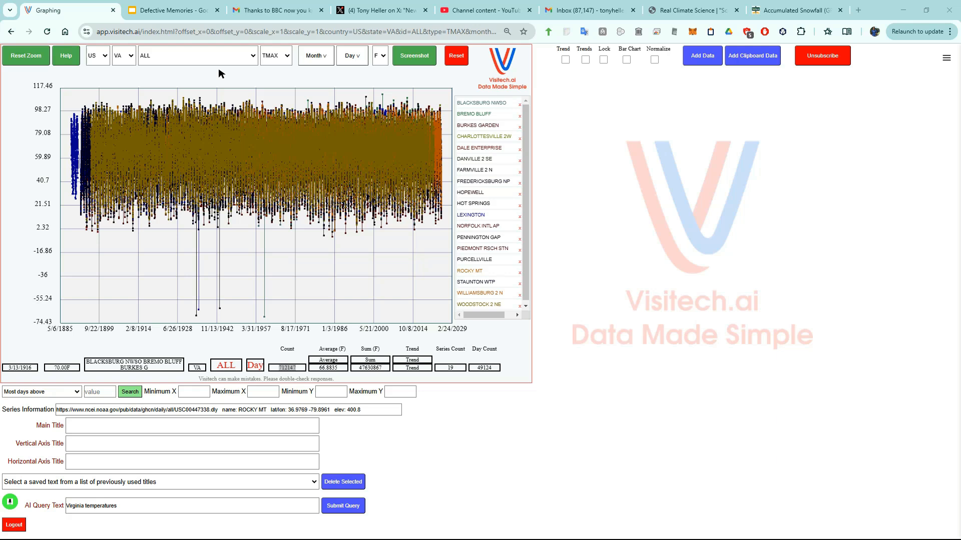
Graph only the PURCELLVILLE station with SNOW as the measurement type.
double_click(286, 368)
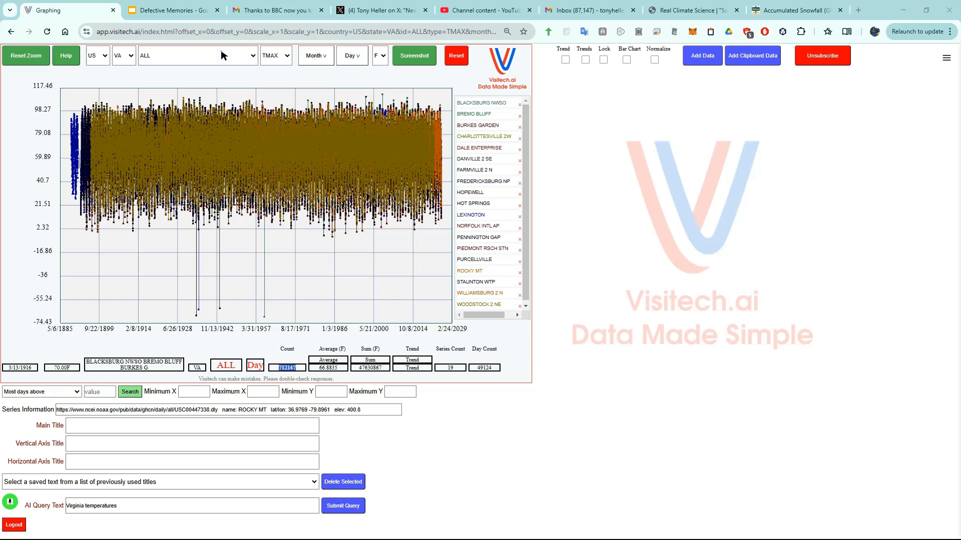
click(196, 55)
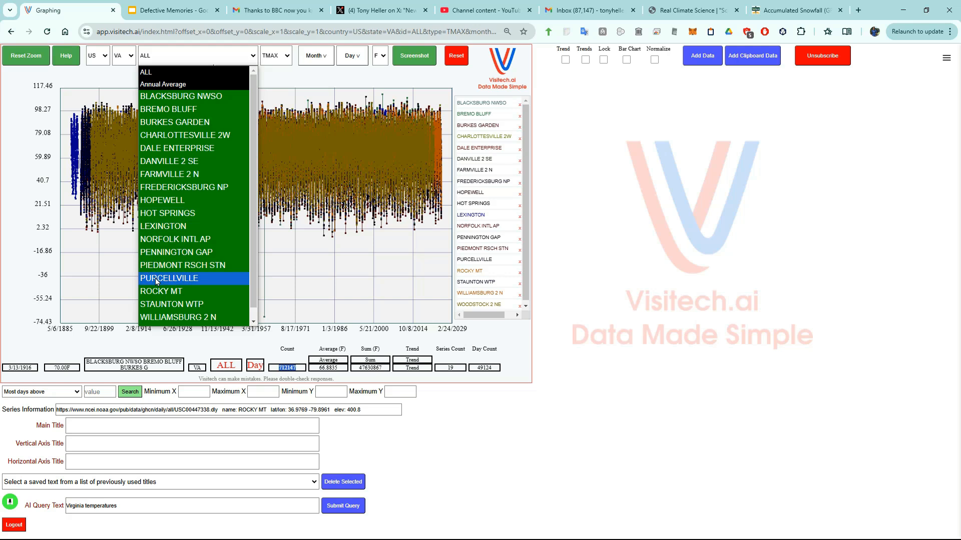
click(168, 278)
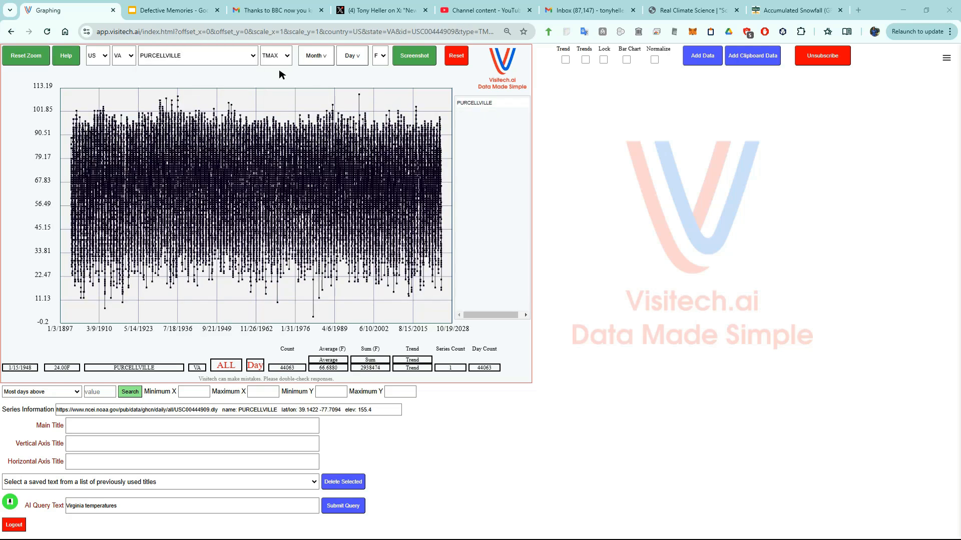
click(275, 55)
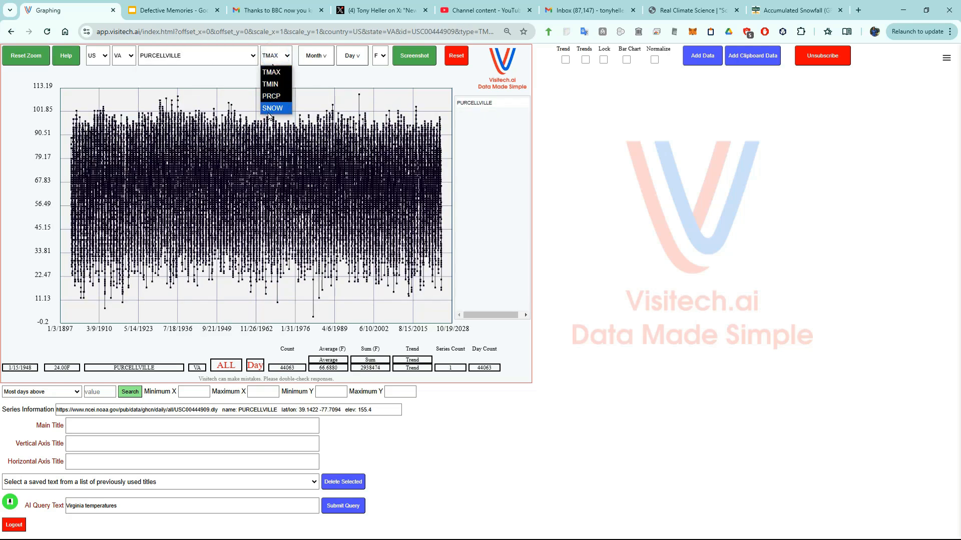
click(272, 108)
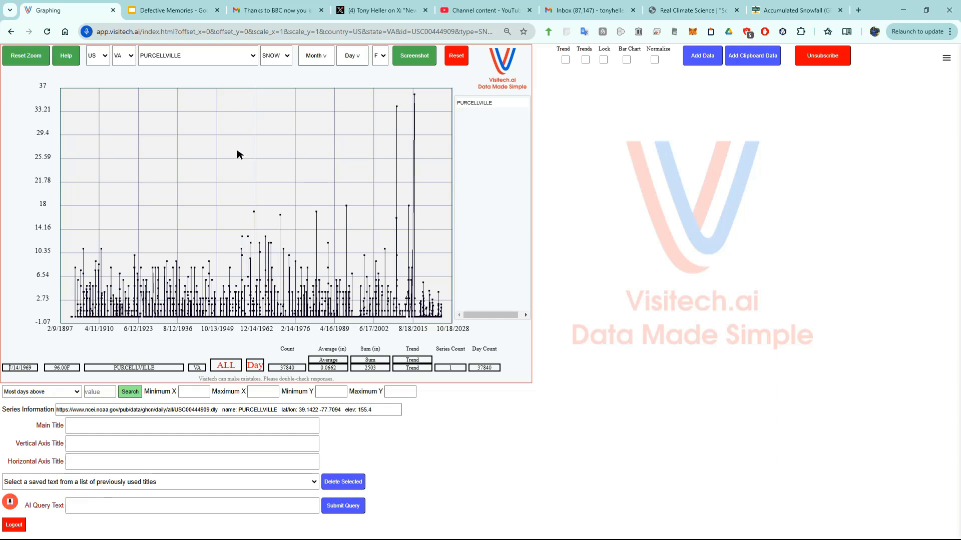
Submit 'graph min' and 'graph maximum' queries to set the graph's range.
text(graph min)
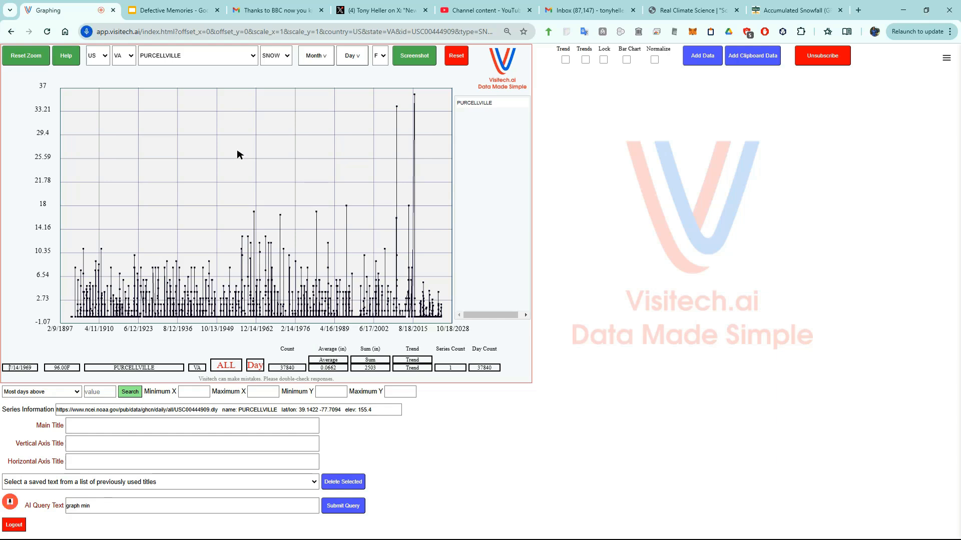
click(342, 505)
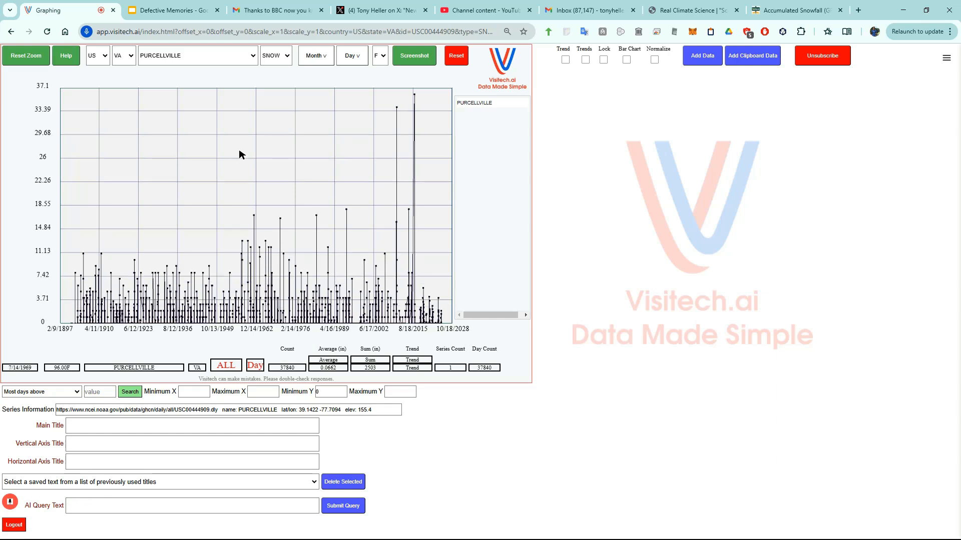
text(graph maximum)
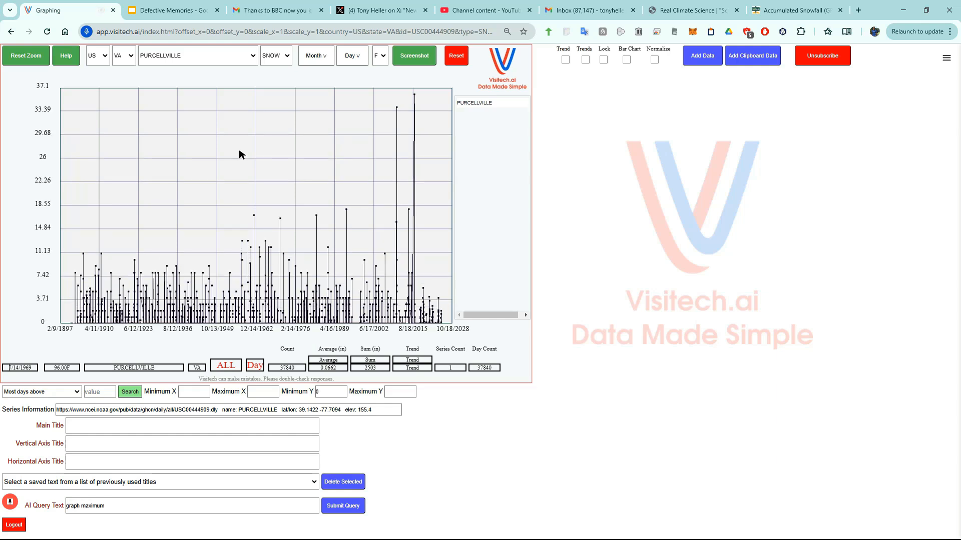
click(342, 505)
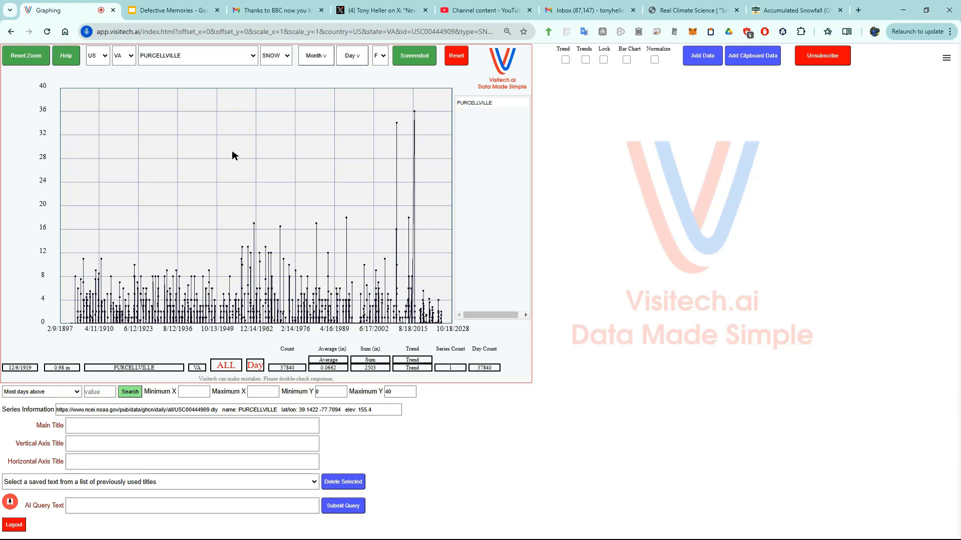
Request the title 'all snowfalls recorded at', a vertical axis title, and point size 2.
text(graph title)
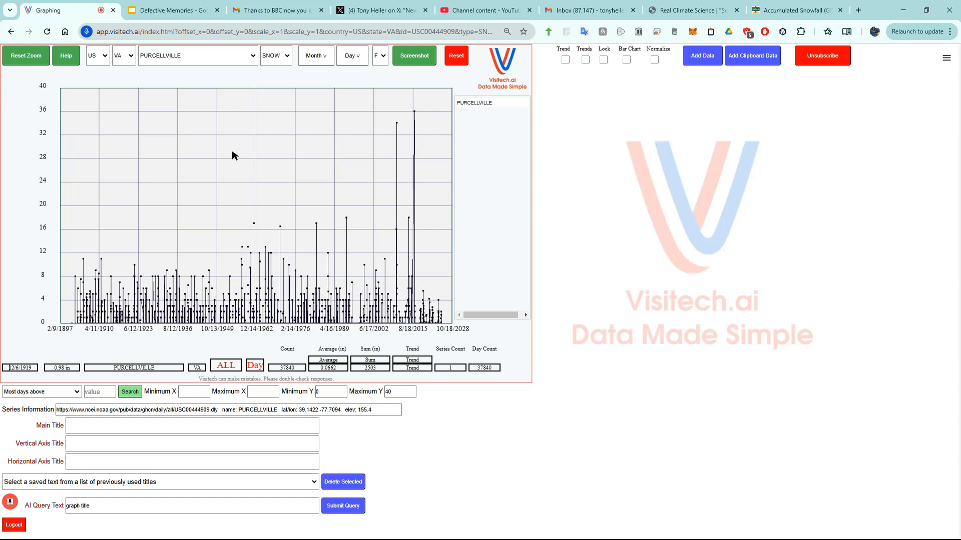
text(all snowfalls recorded at)
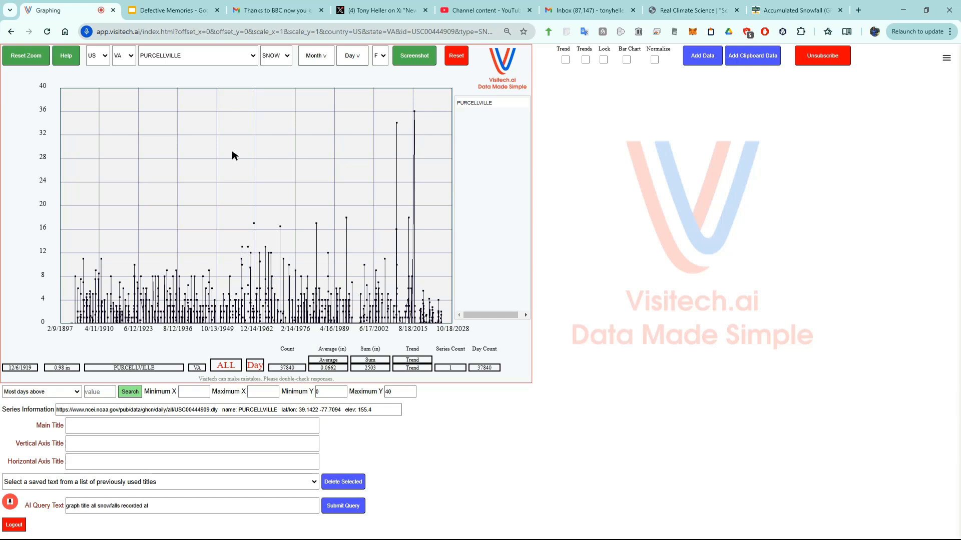
click(343, 506)
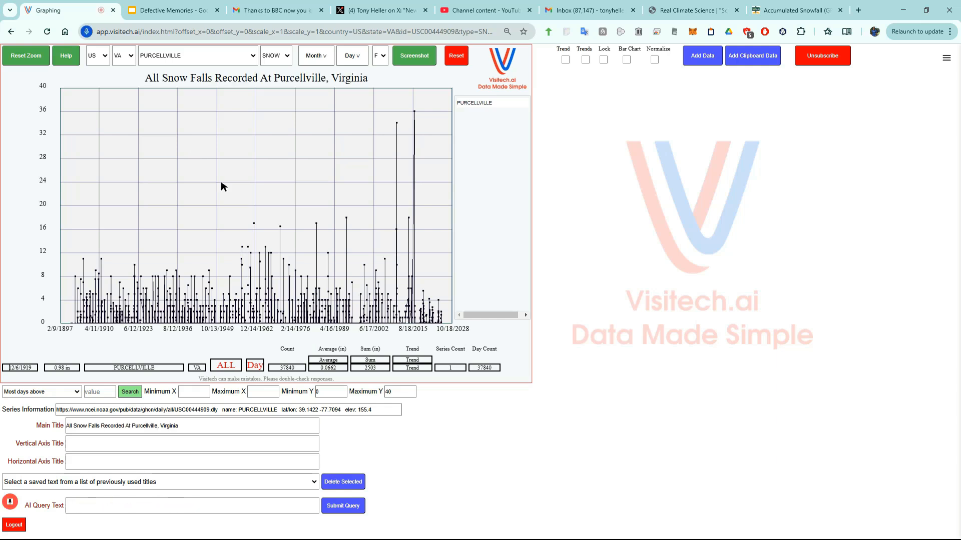
text(vertical title)
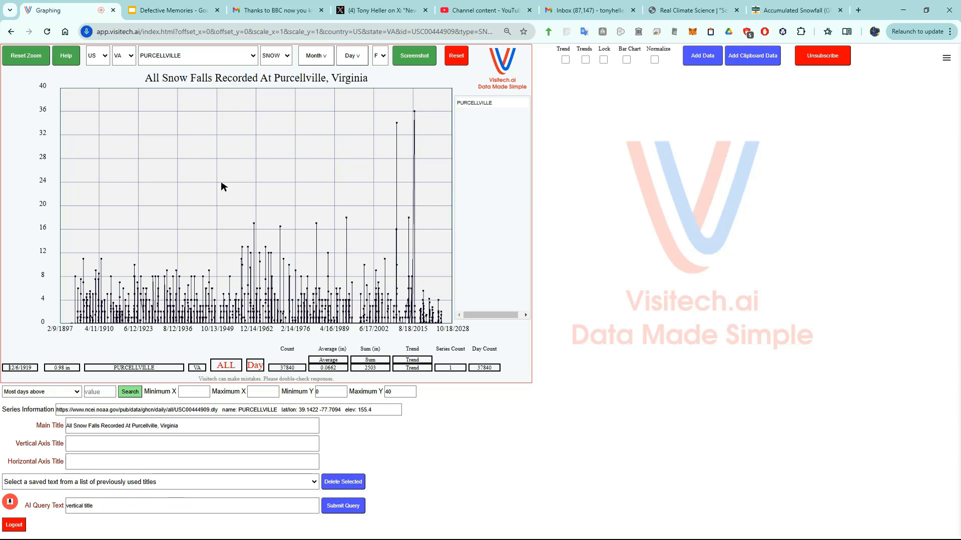
click(342, 506)
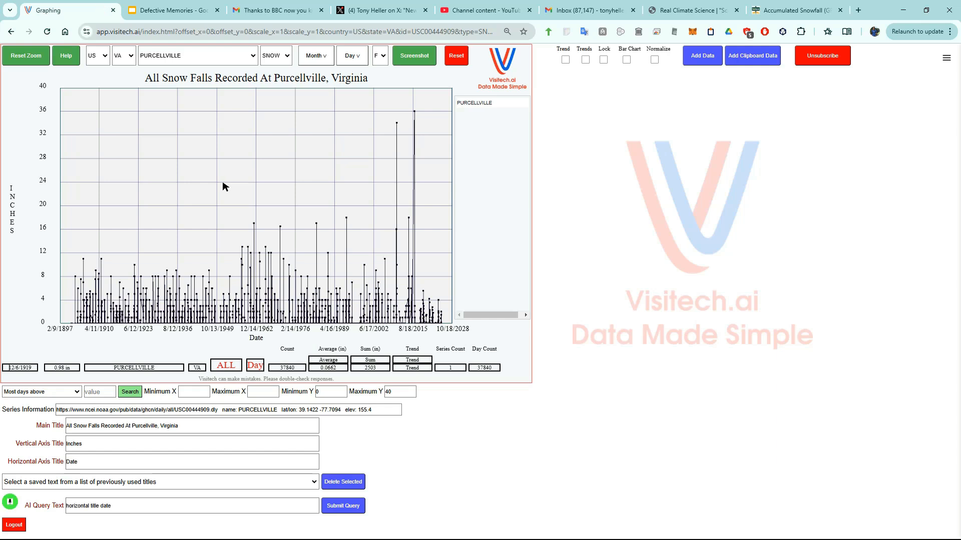
mouse_move(292, 229)
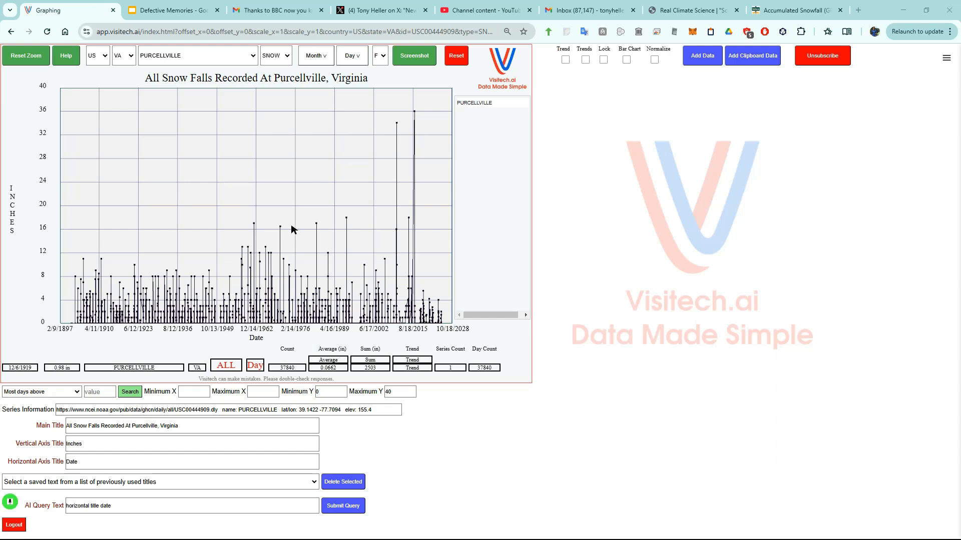
mouse_move(231, 177)
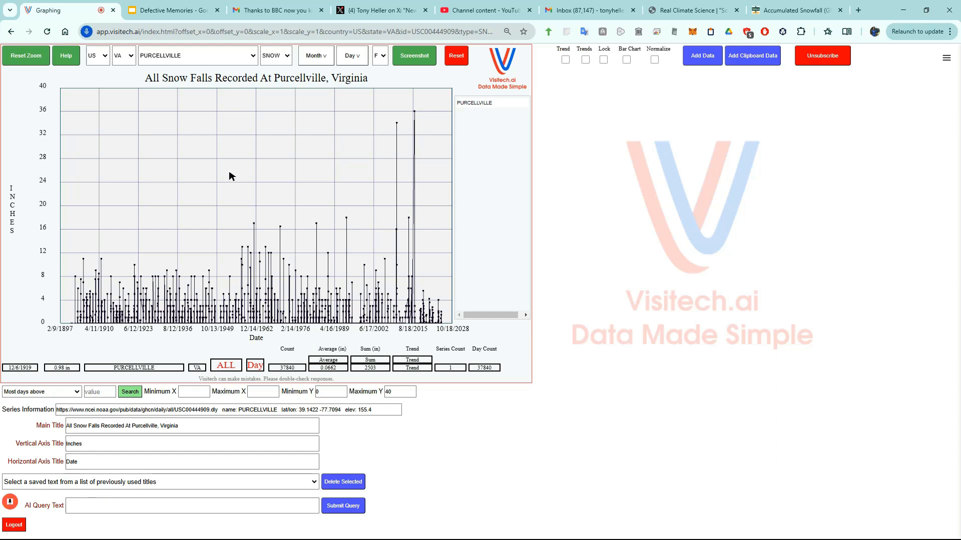
text(Point size 2)
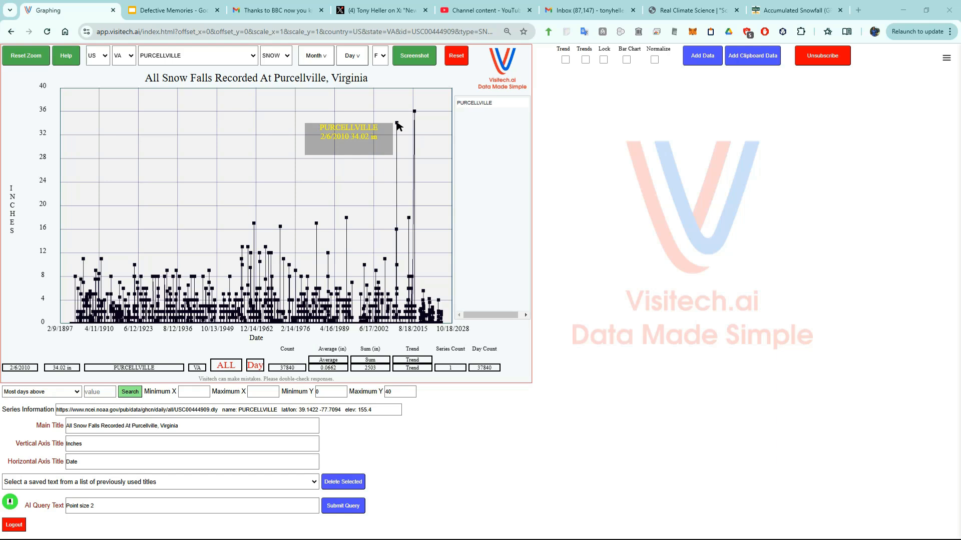
Submit the 'Point size 2' query to restyle the snowfall graph's data points.
click(343, 506)
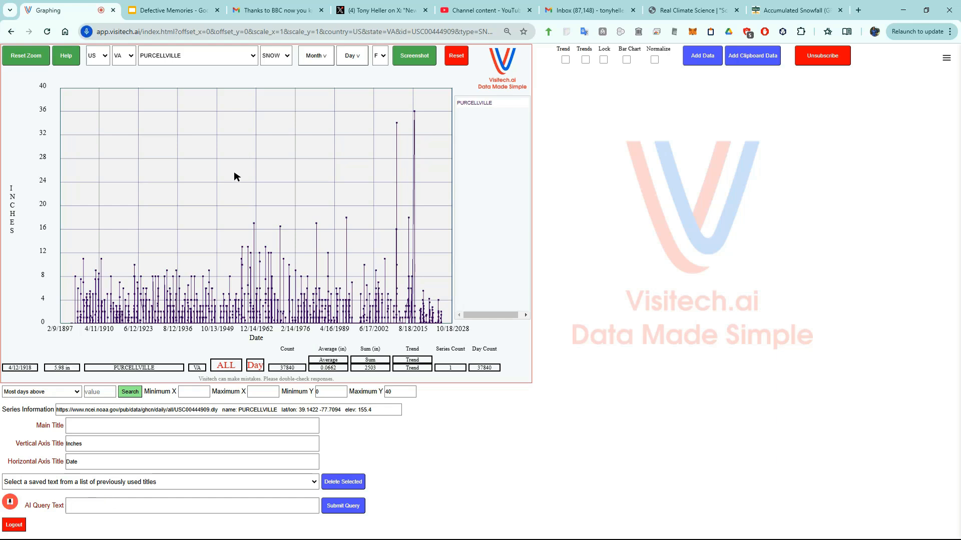
Submit 'begin 2009' and 'ends 2011', then narrow the graph to the 2009–2010 winter.
text(begin 200)
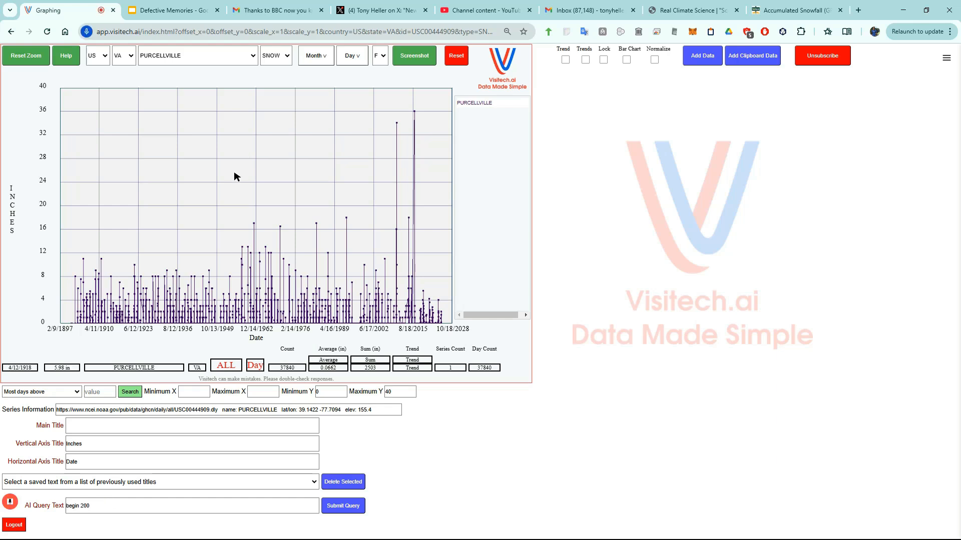
click(342, 505)
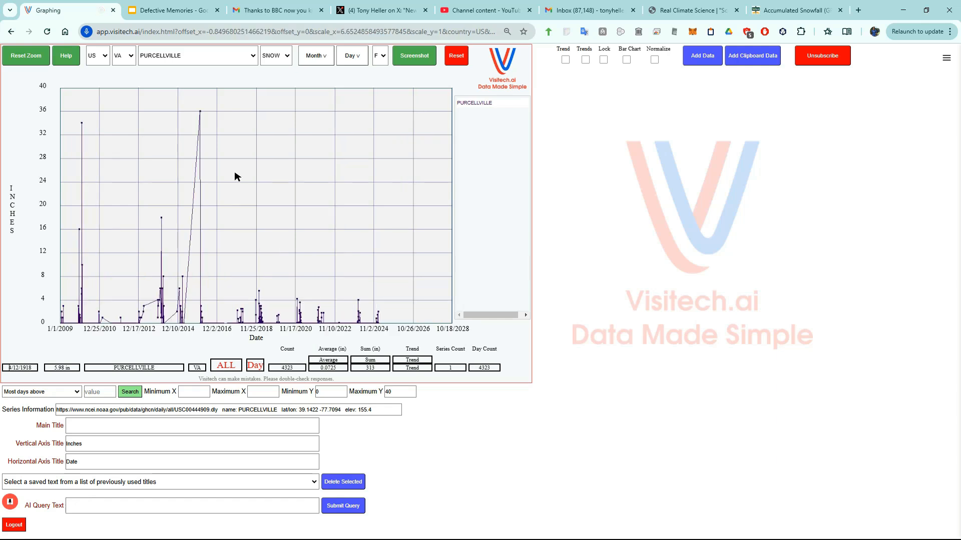
text(ends 2011)
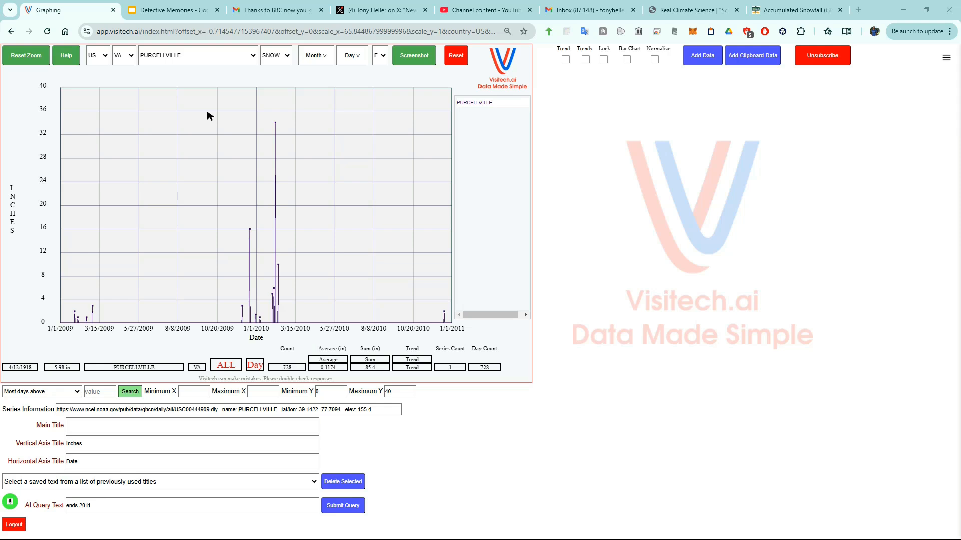
click(208, 111)
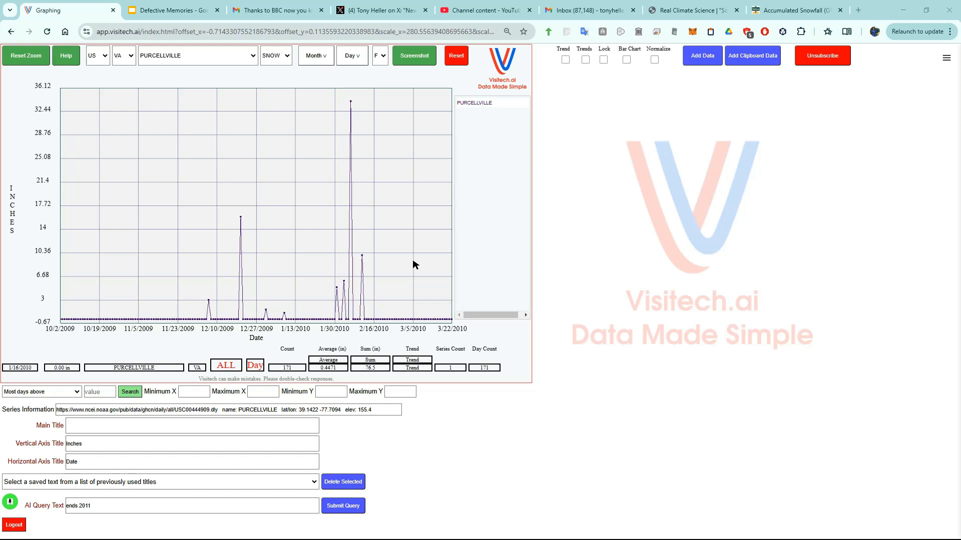
mouse_move(380, 373)
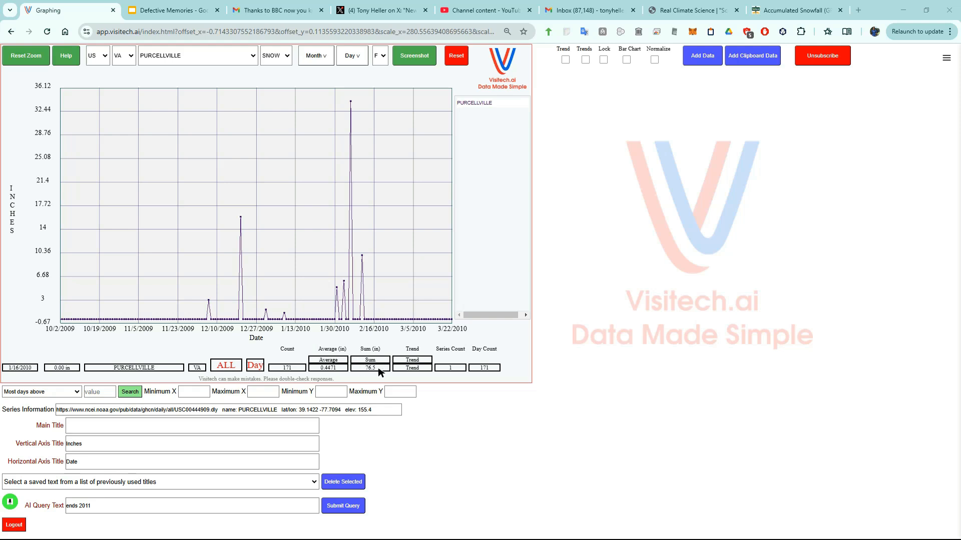
click(168, 11)
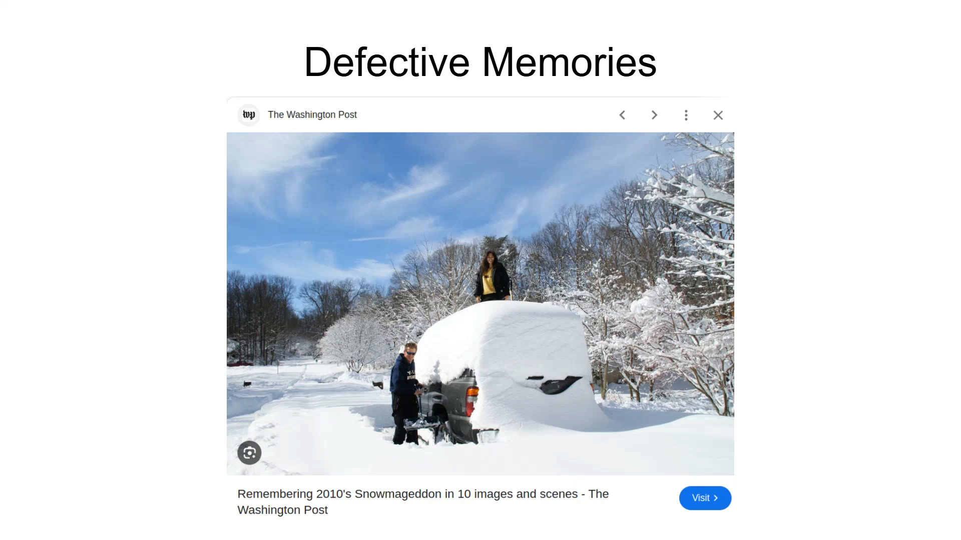
Switch from the Snowmageddon slide back to the 2009–2010 Purcellville snowfall graph.
click(61, 10)
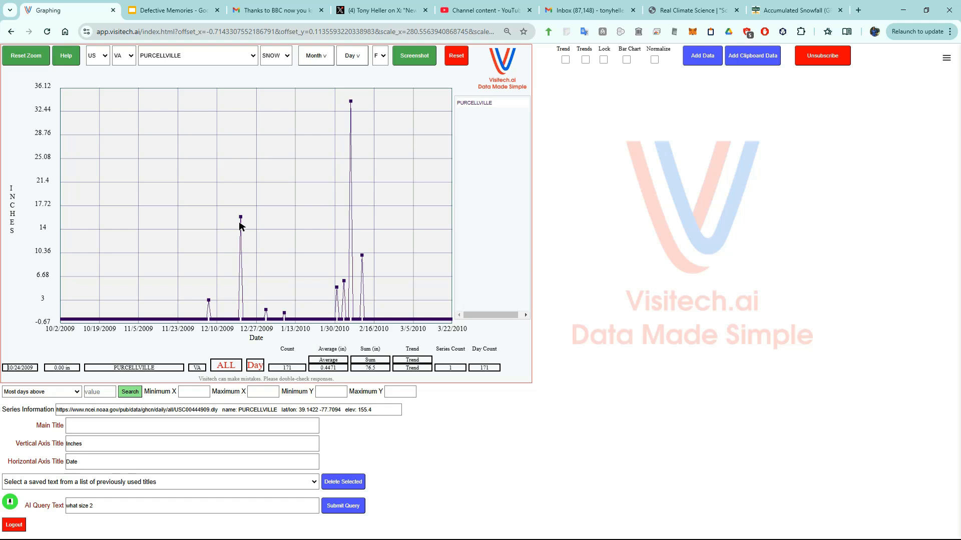
mouse_move(239, 218)
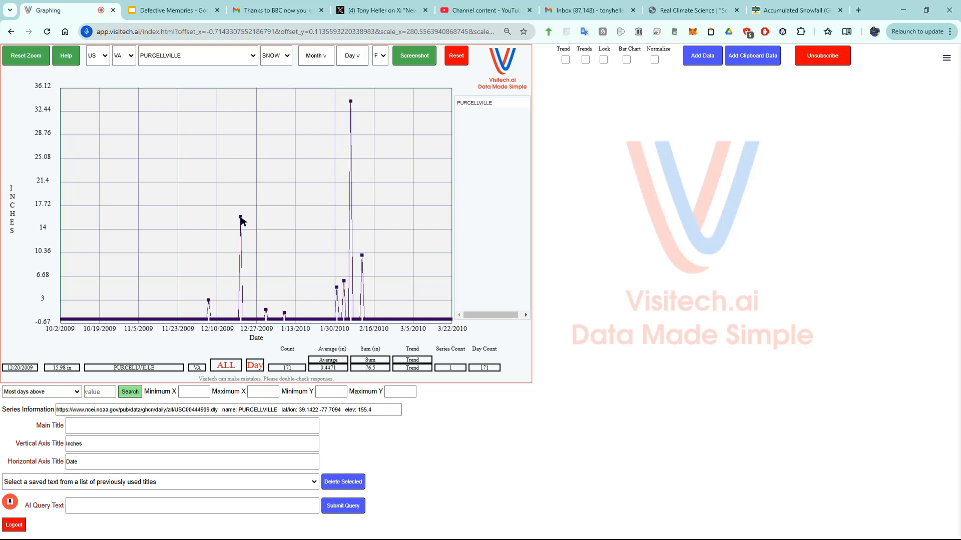
Query 'map' to open the Purcellville station's coordinates in Google Maps satellite view.
text(map)
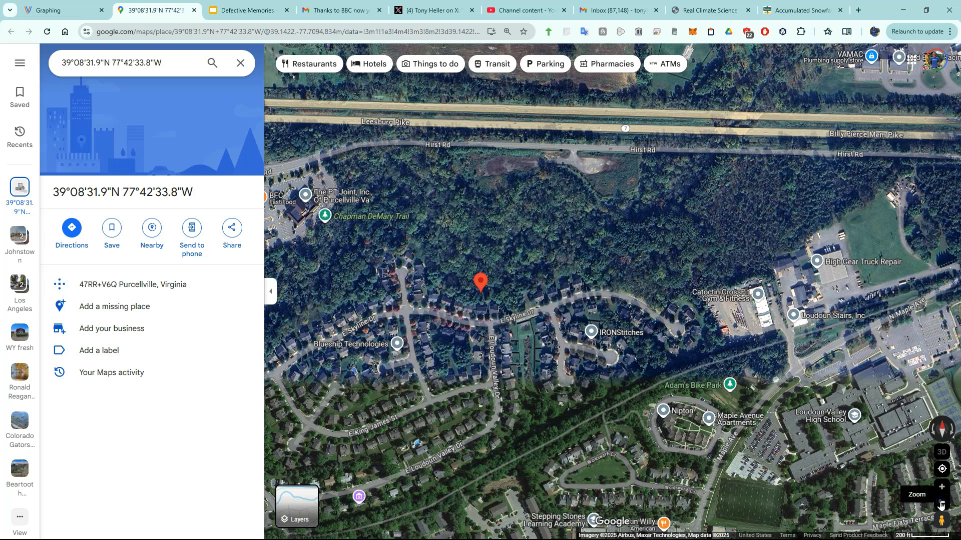
Zoom out to show the station west of Leesburg and Washington.
click(942, 506)
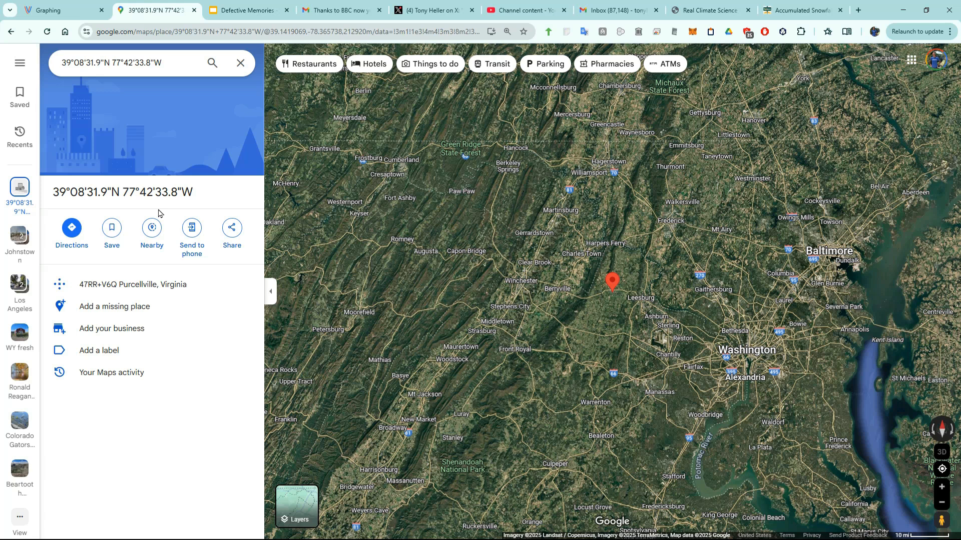
mouse_move(5, 450)
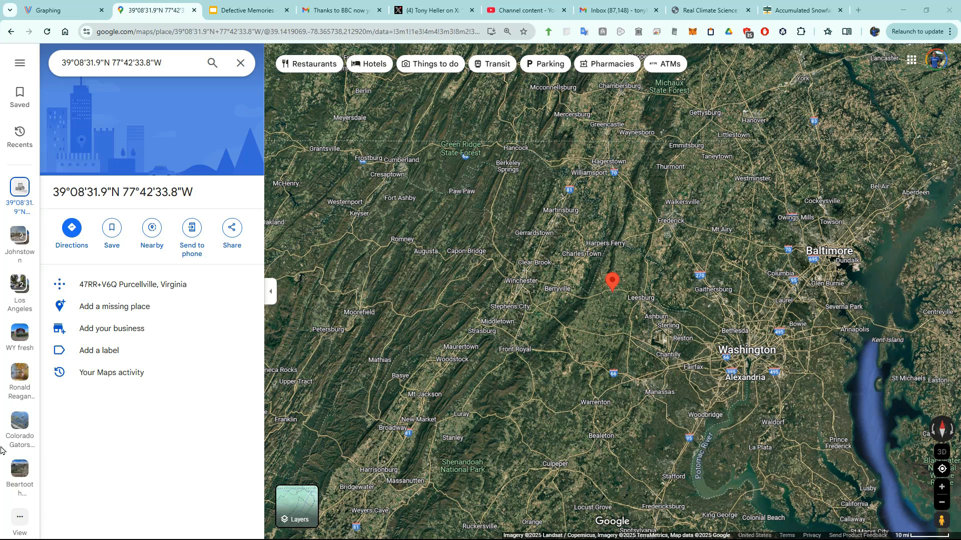